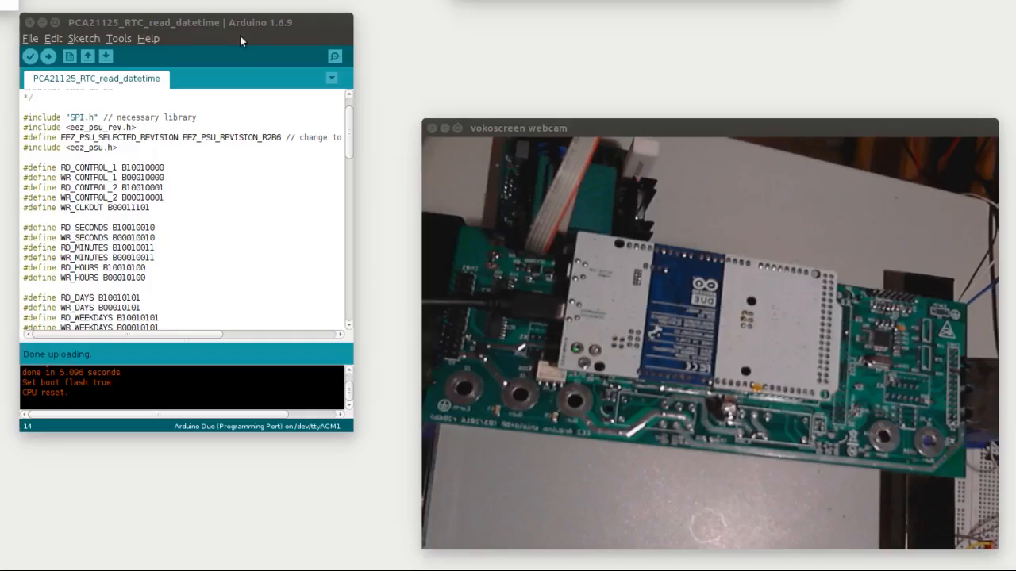
Step: Review the board and port options from the Arduino Tools menu before returning to the datasheet
left_click(118, 38)
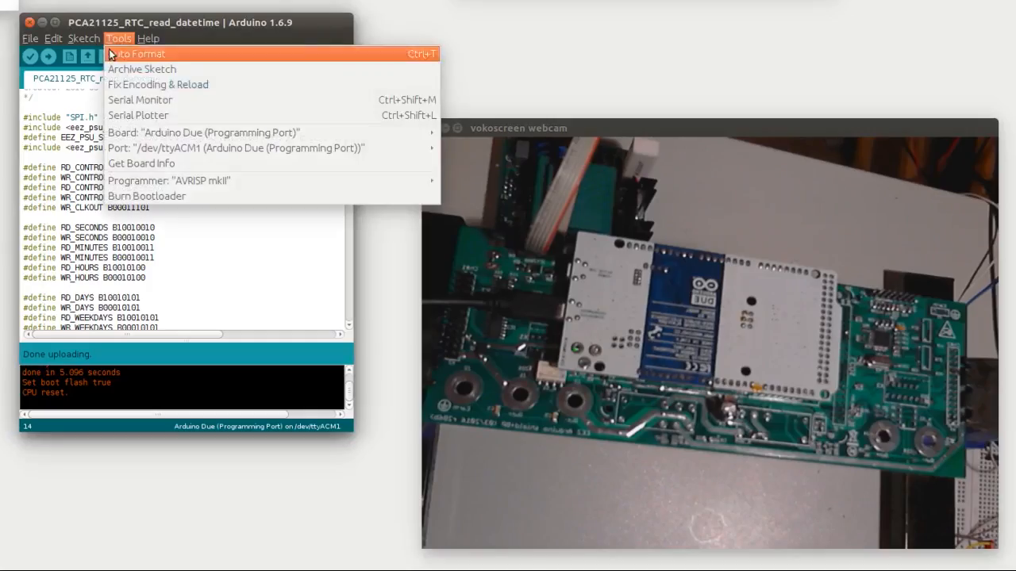
left_click(139, 98)
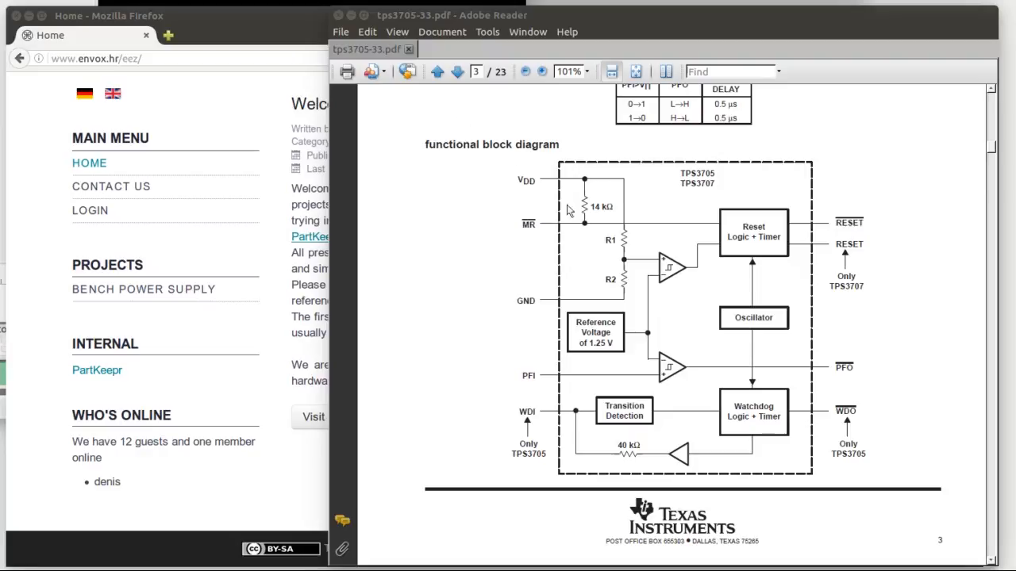
mouse_move(587, 235)
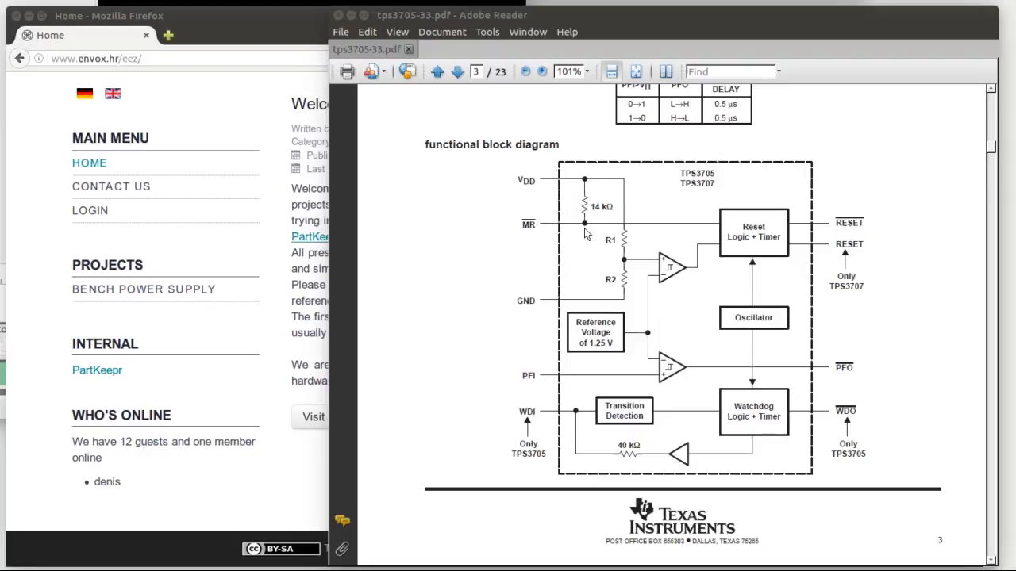
mouse_move(586, 232)
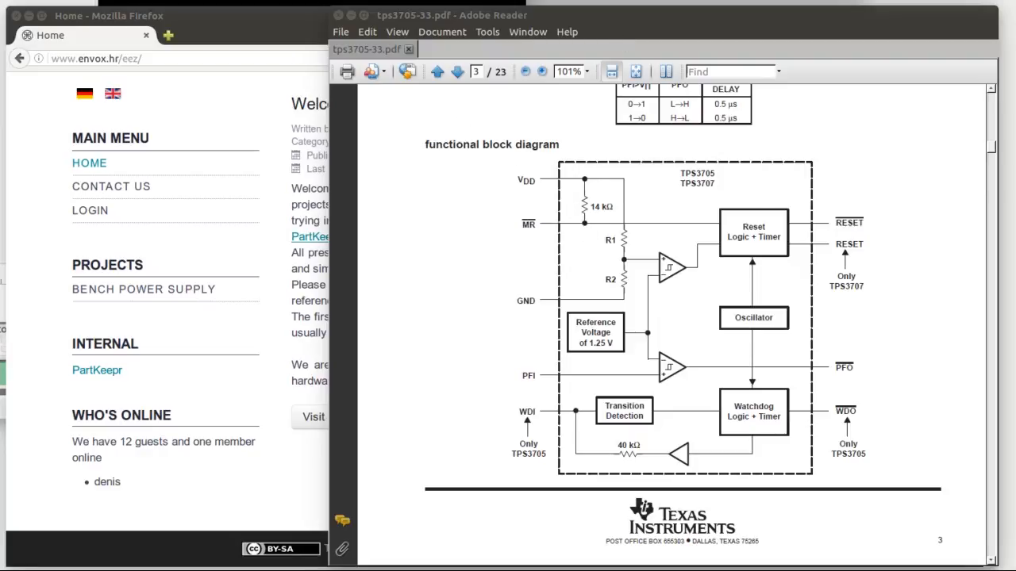